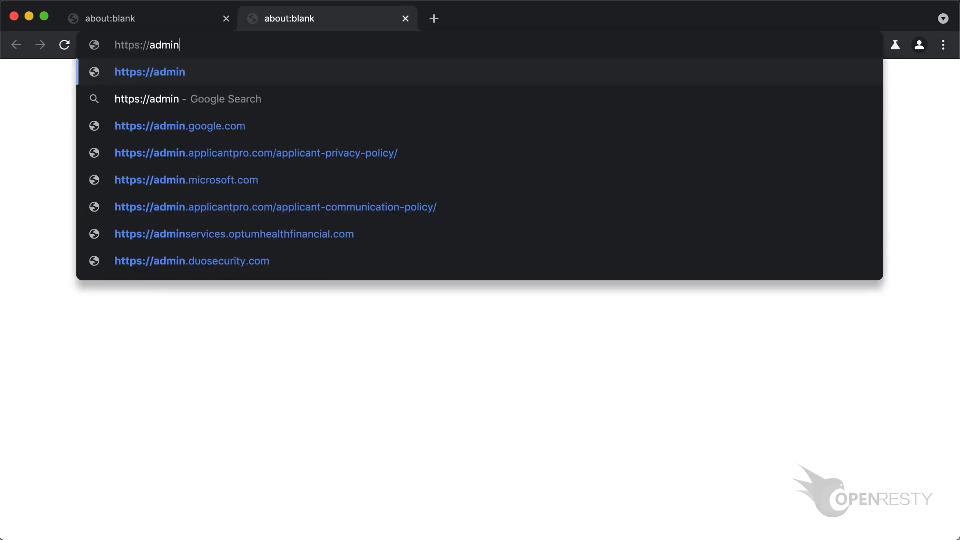
Step: Open admin.openresty.com and filter HTTP applications by the domain test-edge.com
{"action": "type", "text": ".openresty.com/apps"}
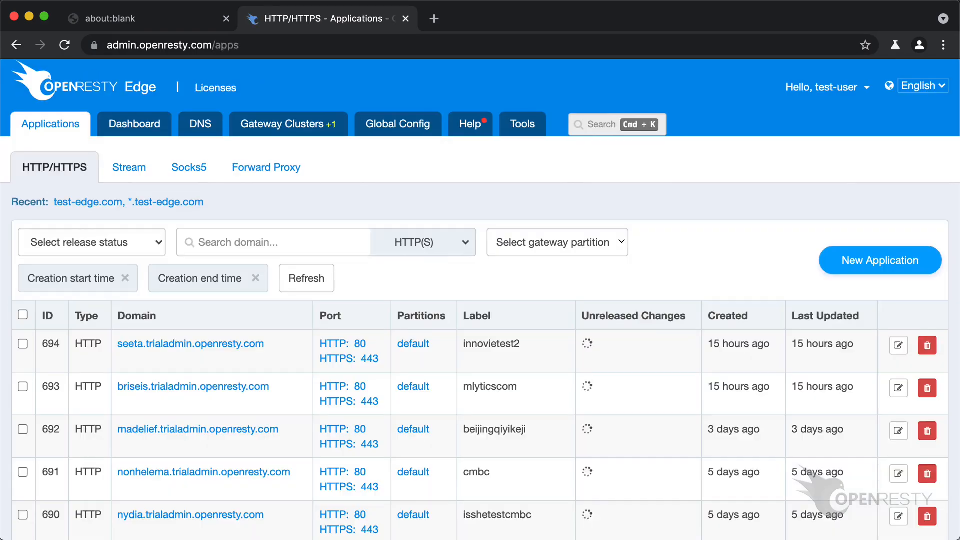
{"action": "left_click", "coordinate": [275, 242]}
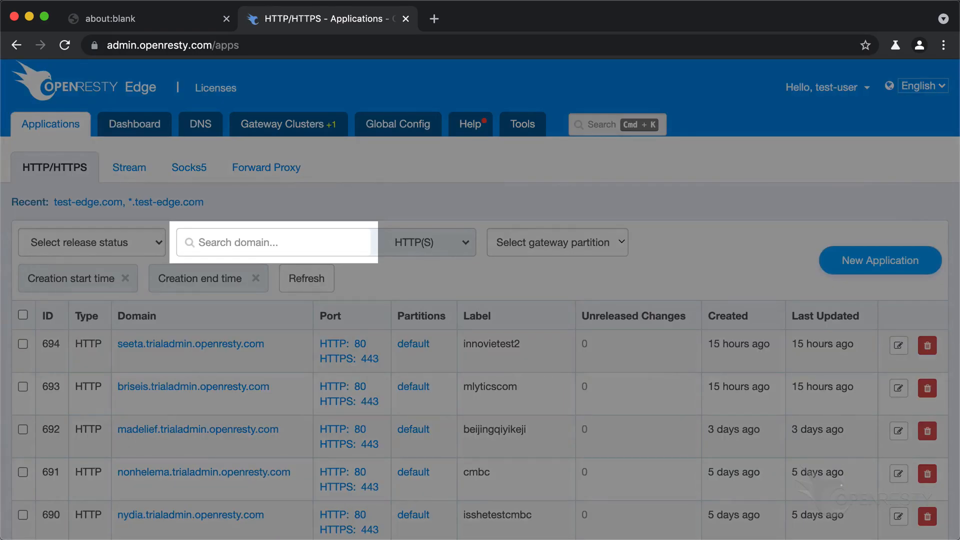
{"action": "type", "text": "test-edge.com"}
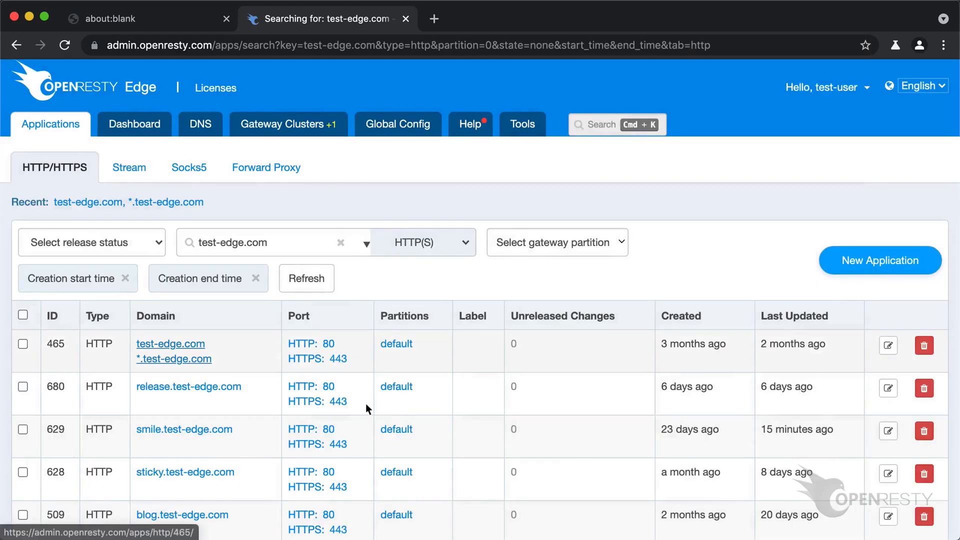
Step: Open the test-edge.com application, review its my_backend upstream (54.213.103.191), then go to Page Rules
{"action": "left_click", "coordinate": [170, 343]}
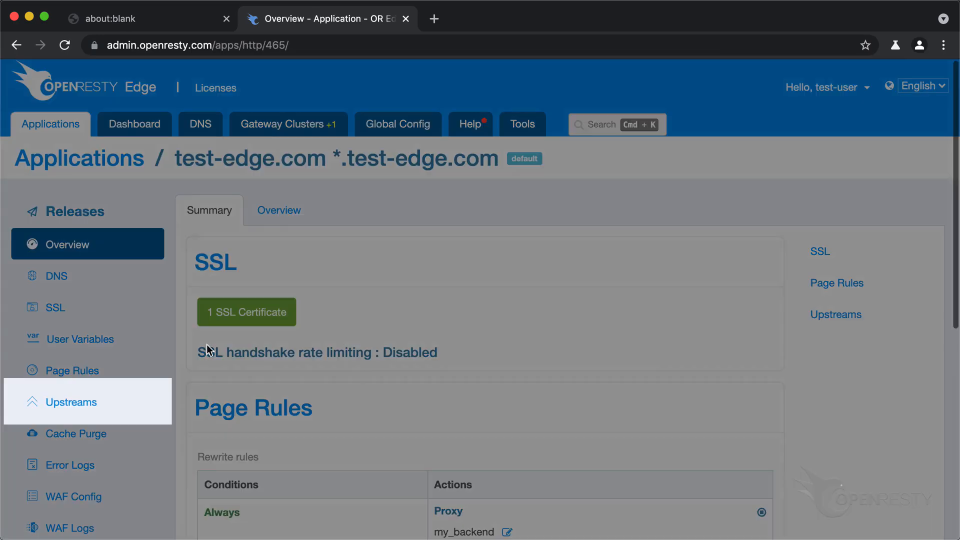
{"action": "left_click", "coordinate": [69, 402]}
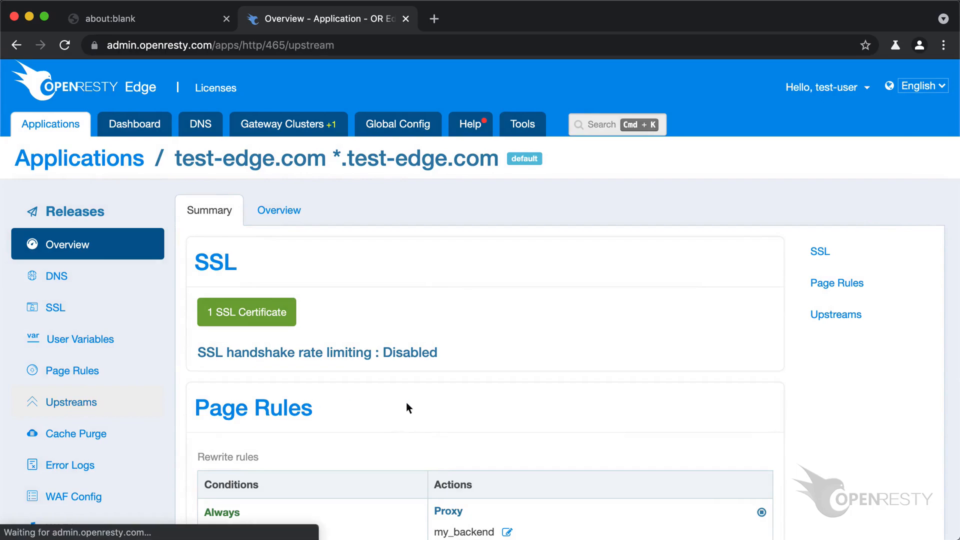
{"action": "left_click", "coordinate": [65, 402]}
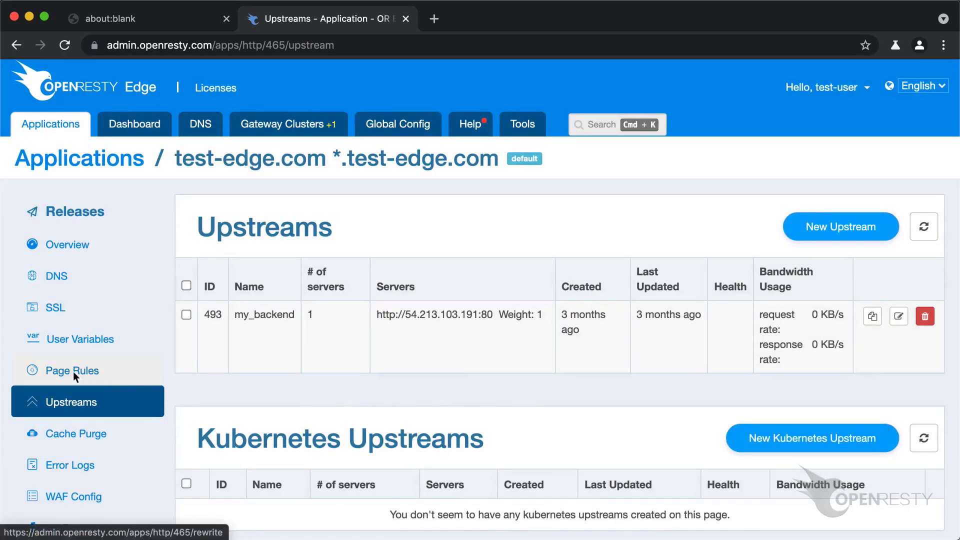
{"action": "left_click", "coordinate": [72, 370]}
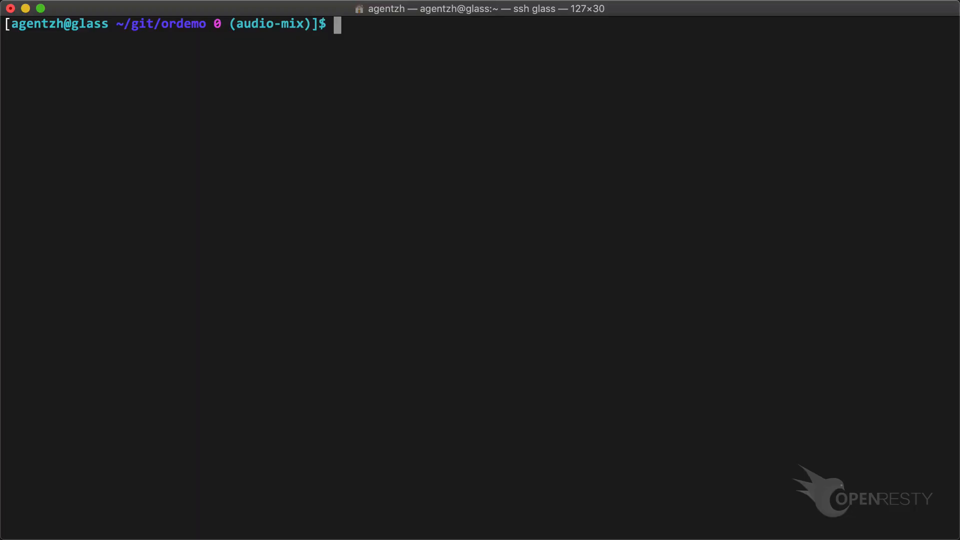
Step: Curl test-edge.com headers, SSH into 54.213.103.191, and begin a tail of the access log
{"action": "type", "text": "curl -sSI 'http://test-edge.com"}
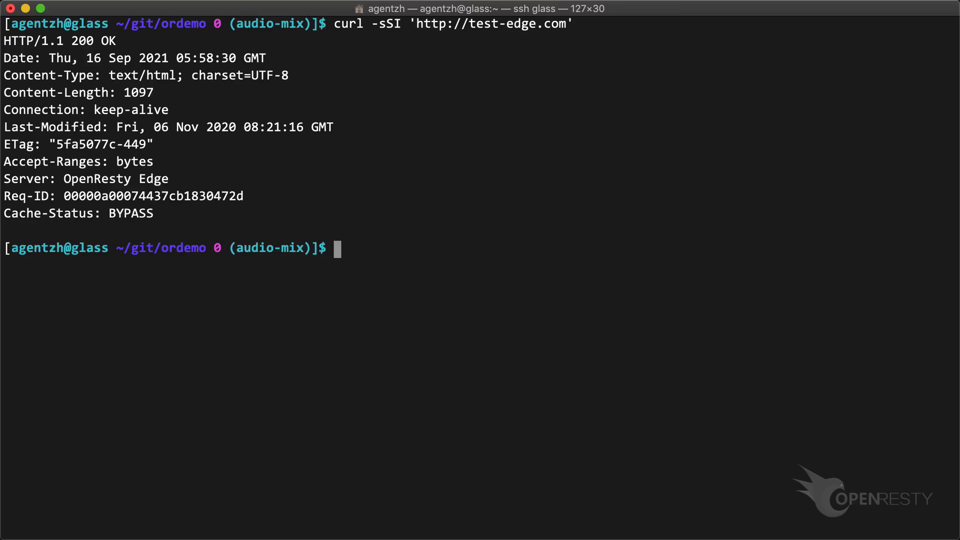
{"action": "type", "text": "ssh 54.213.103.191"}
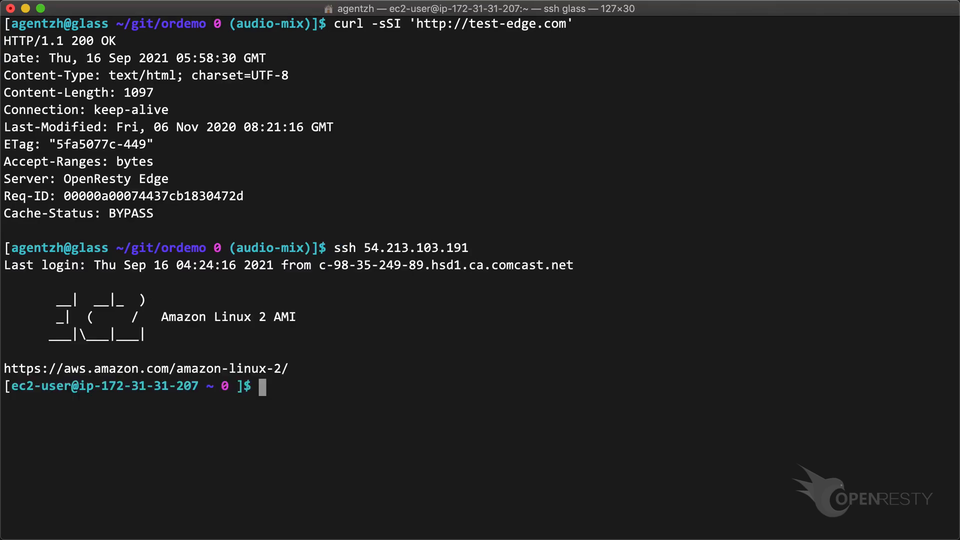
{"action": "type", "text": "tail -1 /us"}
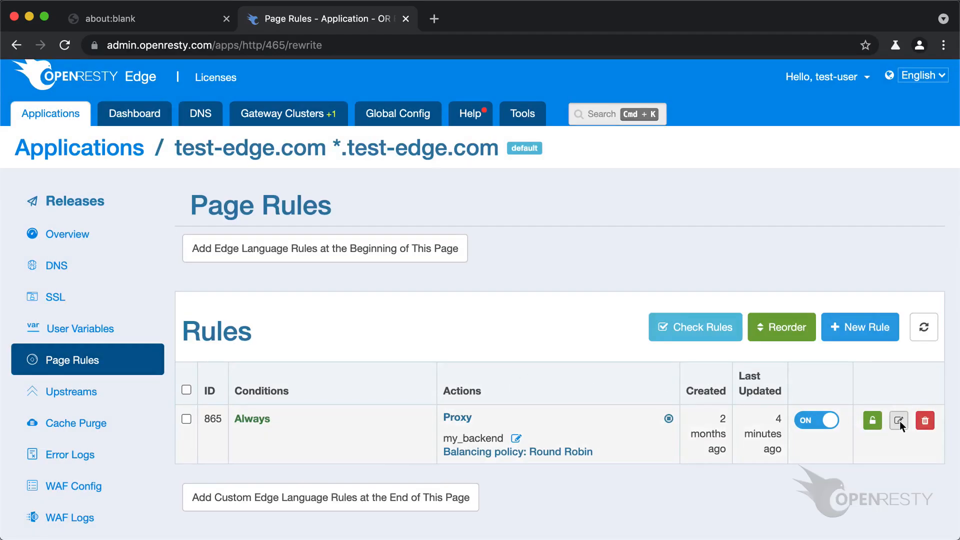
Step: Add a Set proxy host action to the existing Always page rule
{"action": "left_click", "coordinate": [897, 420]}
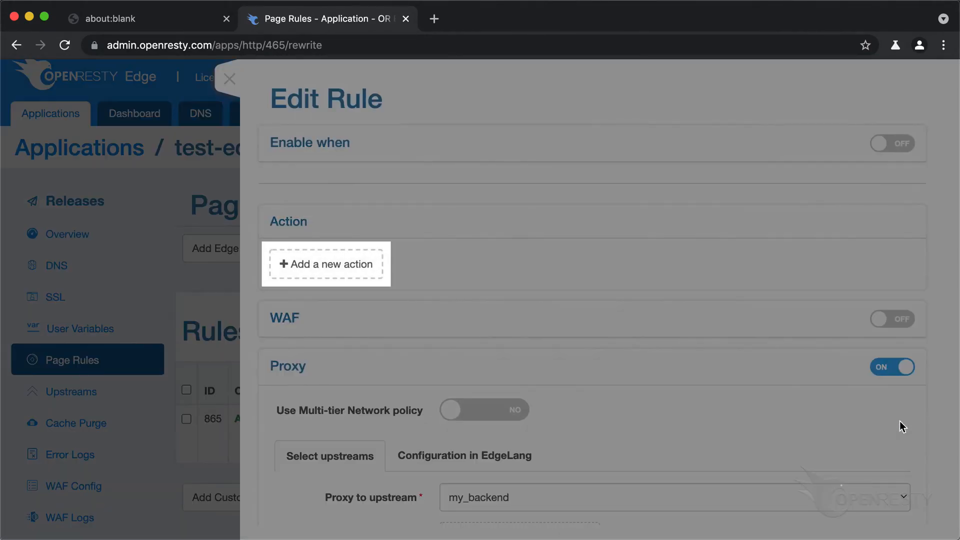
{"action": "left_click", "coordinate": [327, 264]}
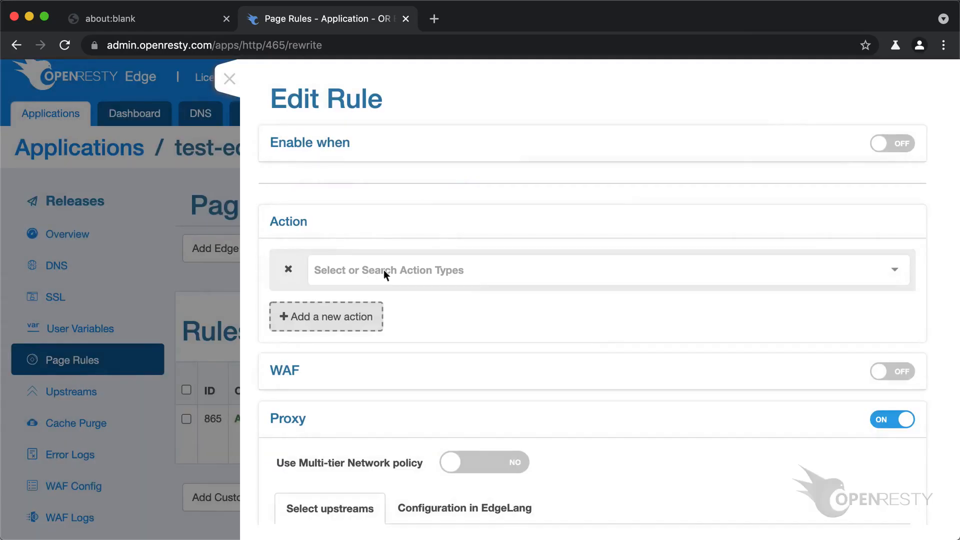
{"action": "left_click", "coordinate": [591, 270]}
{"action": "type", "text": "Set proxy host"}
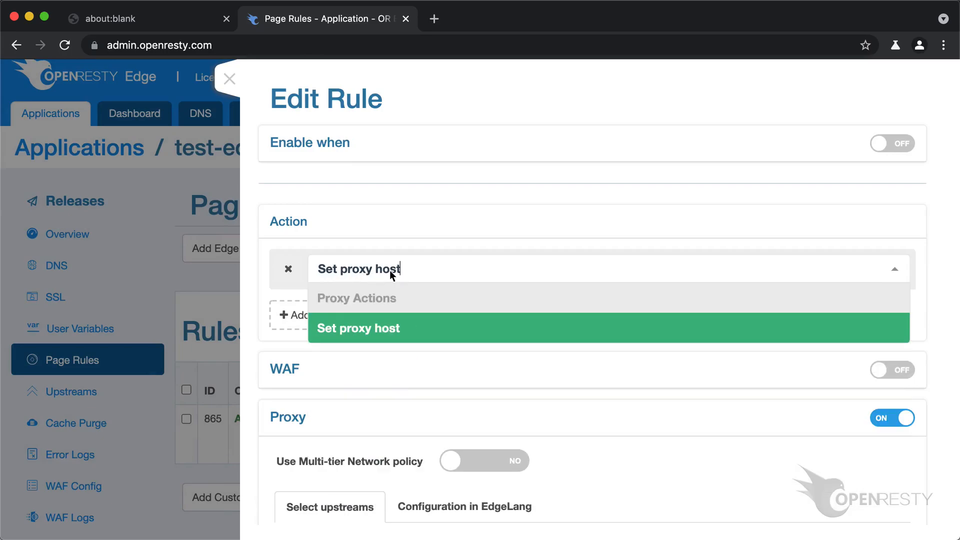
{"action": "mouse_move", "coordinate": [517, 309]}
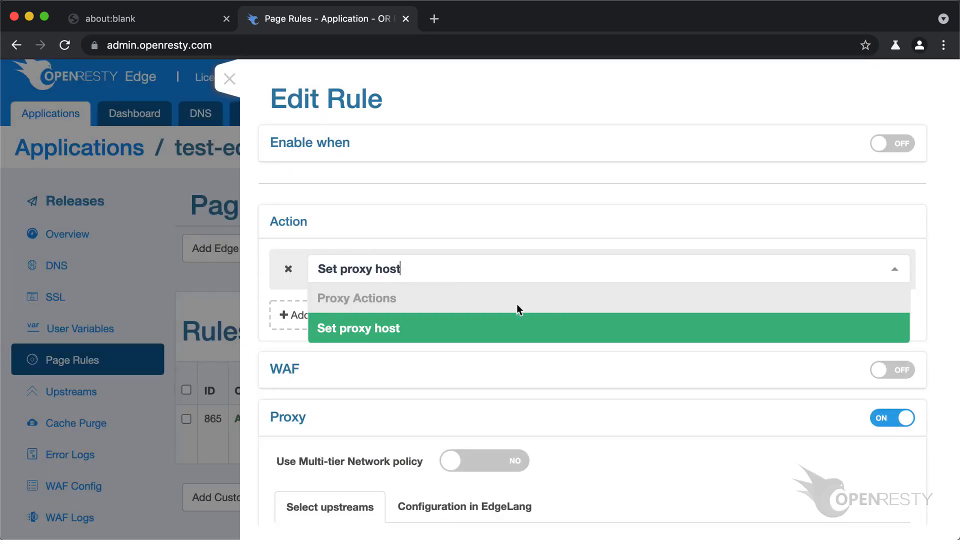
{"action": "left_click", "coordinate": [358, 327]}
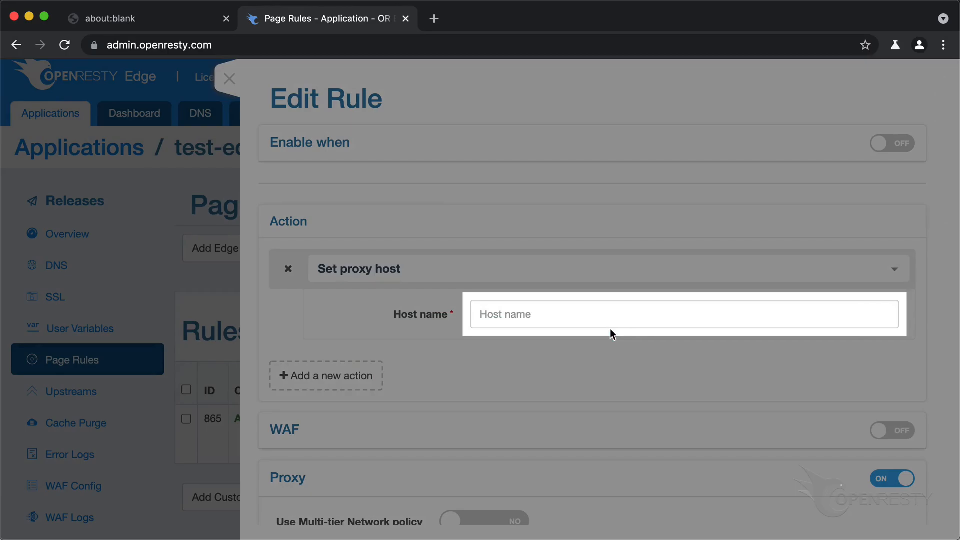
Step: Enter blah.com as the proxy host name and save the rule
{"action": "type", "text": "blah.com"}
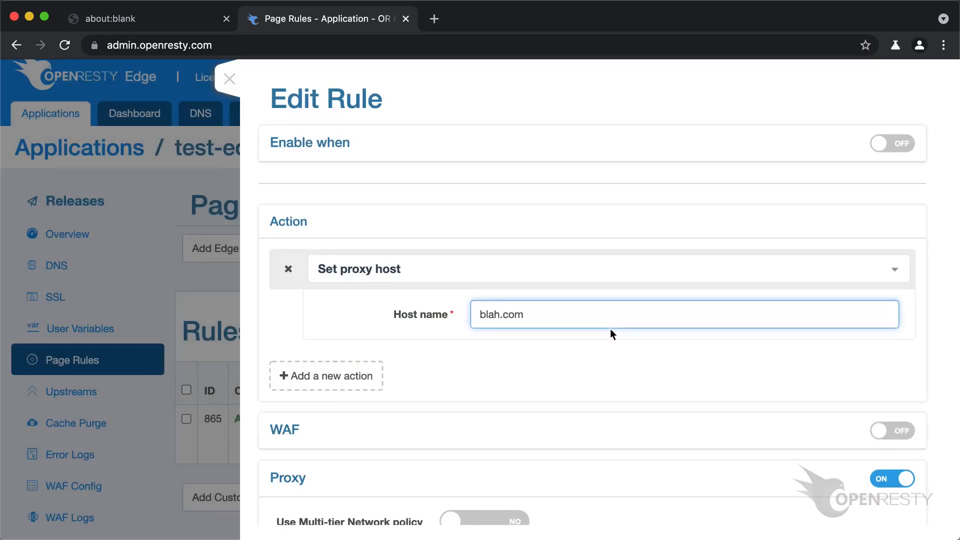
{"action": "scroll", "scroll_direction": "down", "scroll_amount": 3}
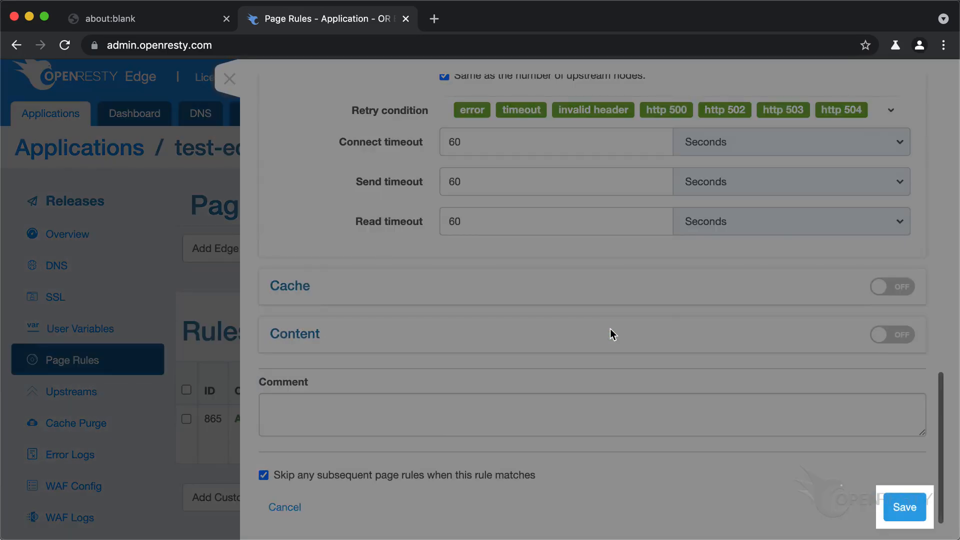
{"action": "left_click", "coordinate": [904, 507]}
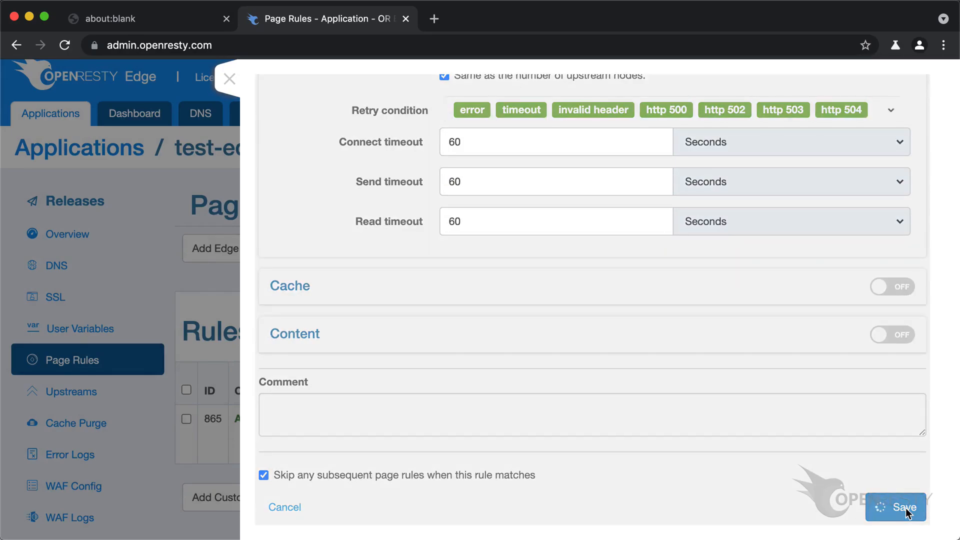
{"action": "left_click", "coordinate": [894, 507]}
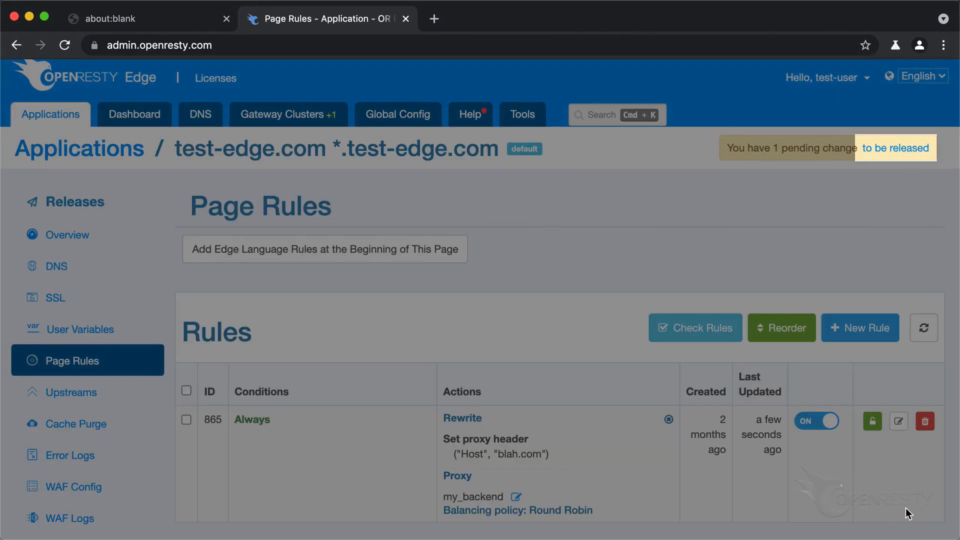
Step: Release the one pending page-rule change and confirm it
{"action": "left_click", "coordinate": [894, 147]}
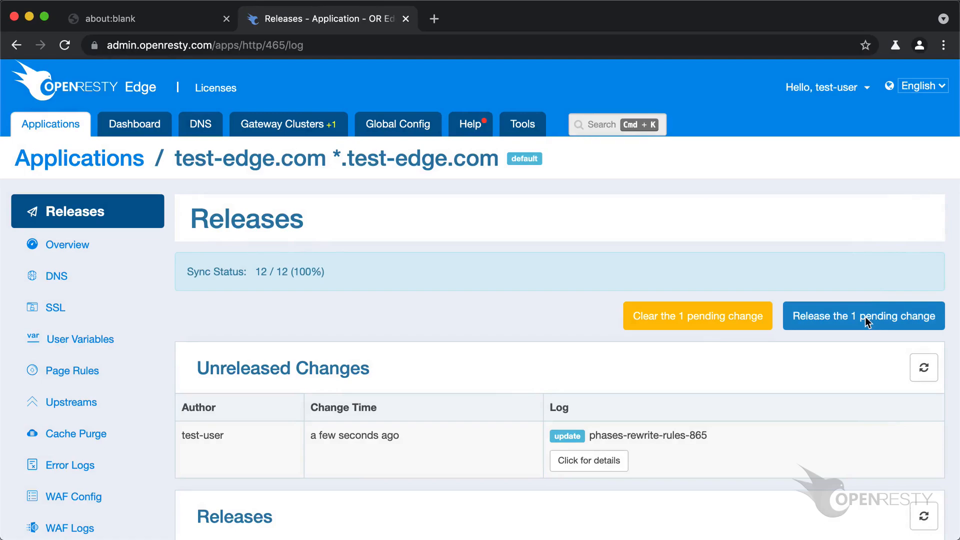
{"action": "left_click", "coordinate": [862, 316]}
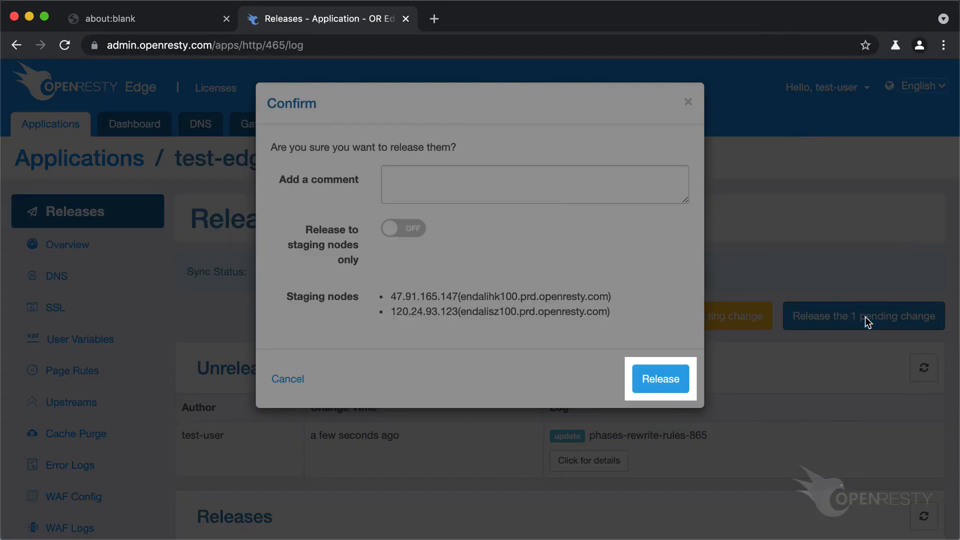
{"action": "left_click", "coordinate": [660, 379]}
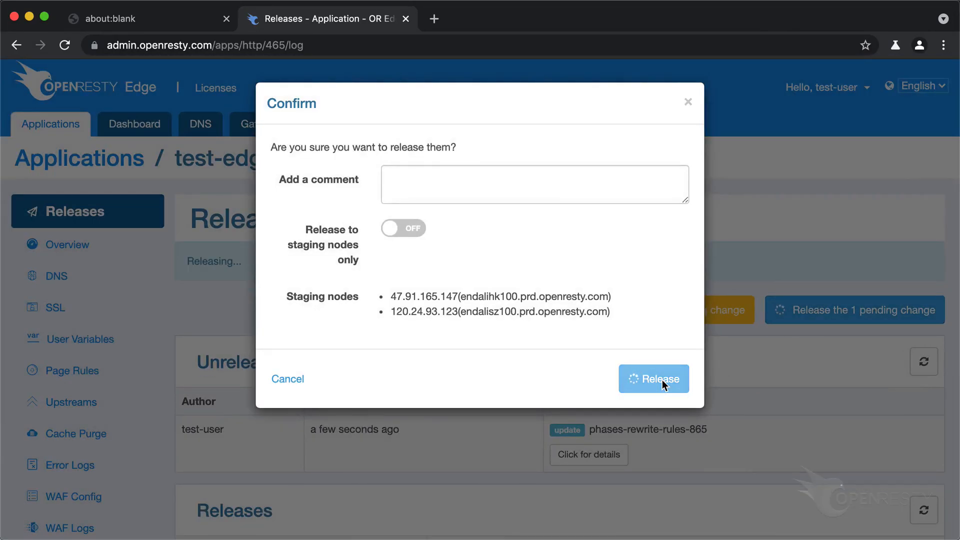
{"action": "left_click", "coordinate": [652, 378]}
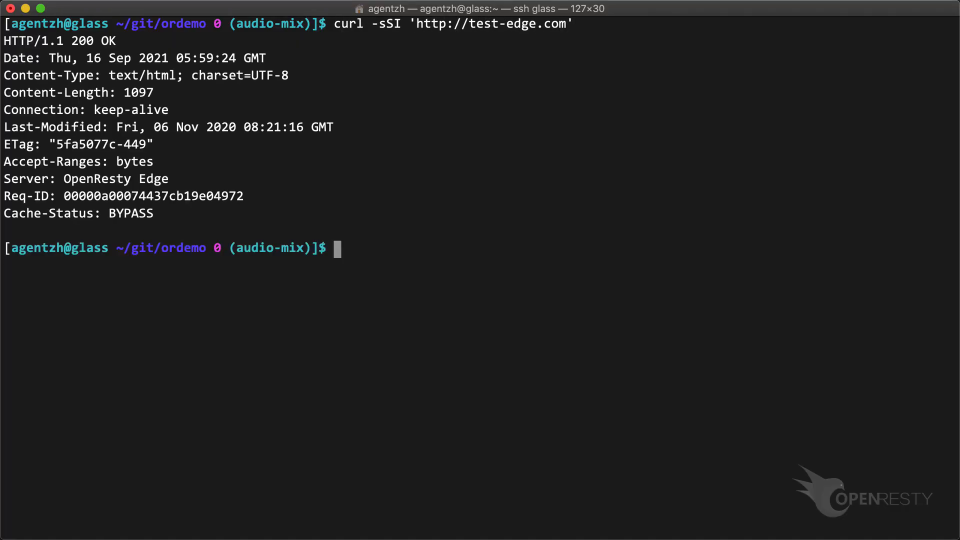
Step: SSH into backend 54.213.103.191 and tail the last line of the nginx access log
{"action": "type", "text": "ssh 54.213.103.191"}
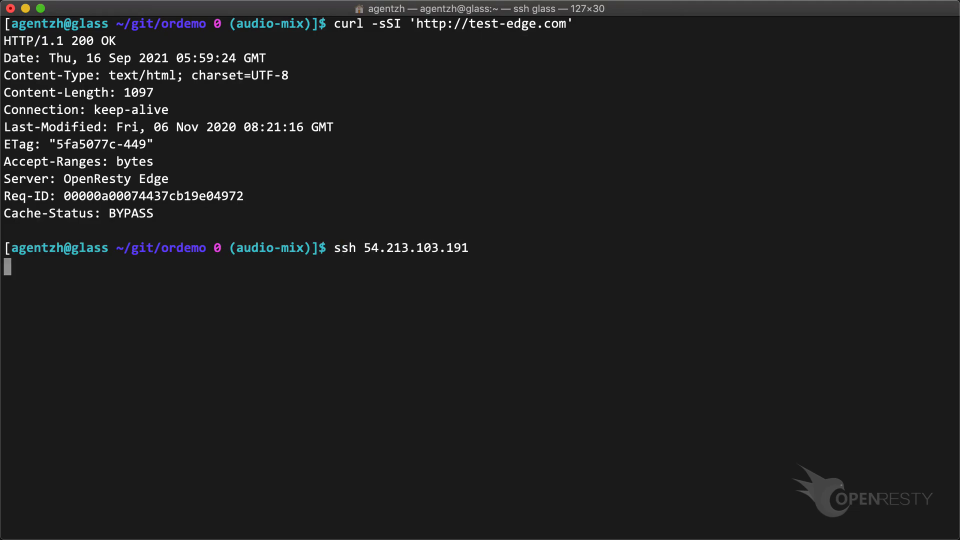
{"action": "key", "text": "Return"}
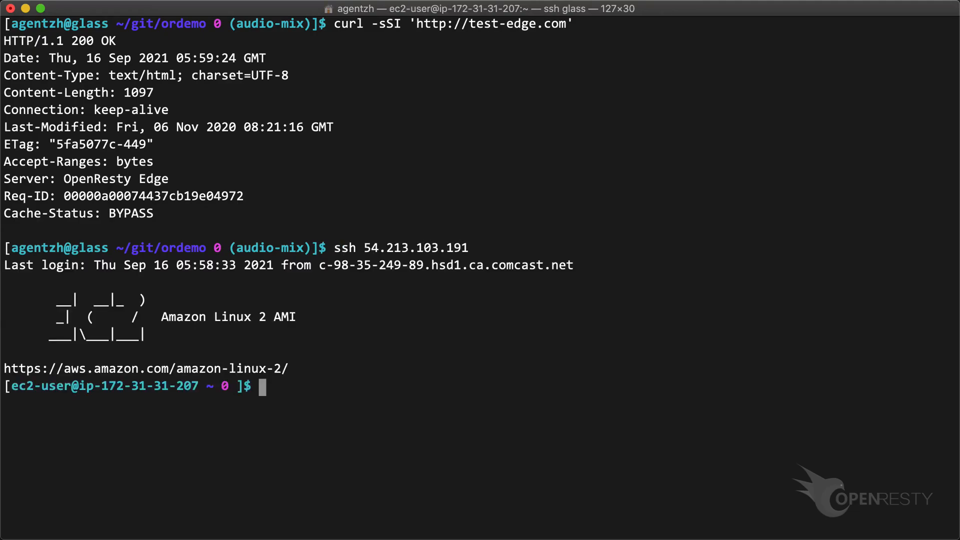
{"action": "type", "text": "tail -1 /usr/loc"}
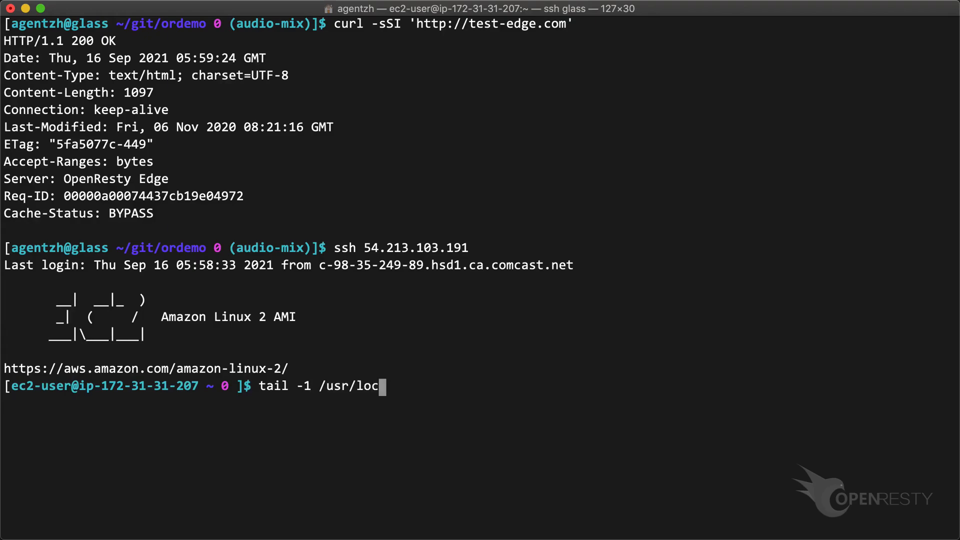
{"action": "type", "text": "al/openresty/nginx/logs/a"}
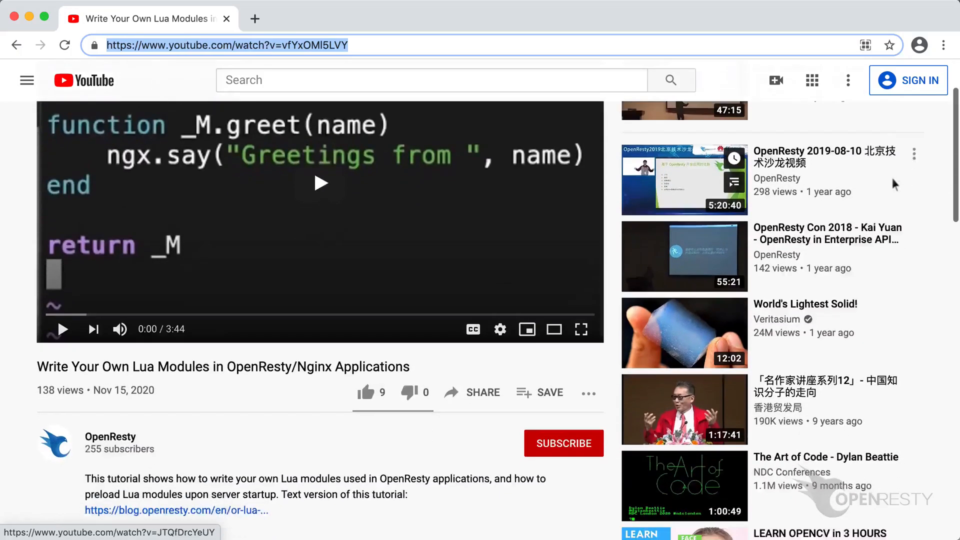
Step: Scroll the Lua modules tutorial page and hit Subscribe for the OpenResty channel
{"action": "scroll", "scroll_direction": "down", "scroll_amount": 3}
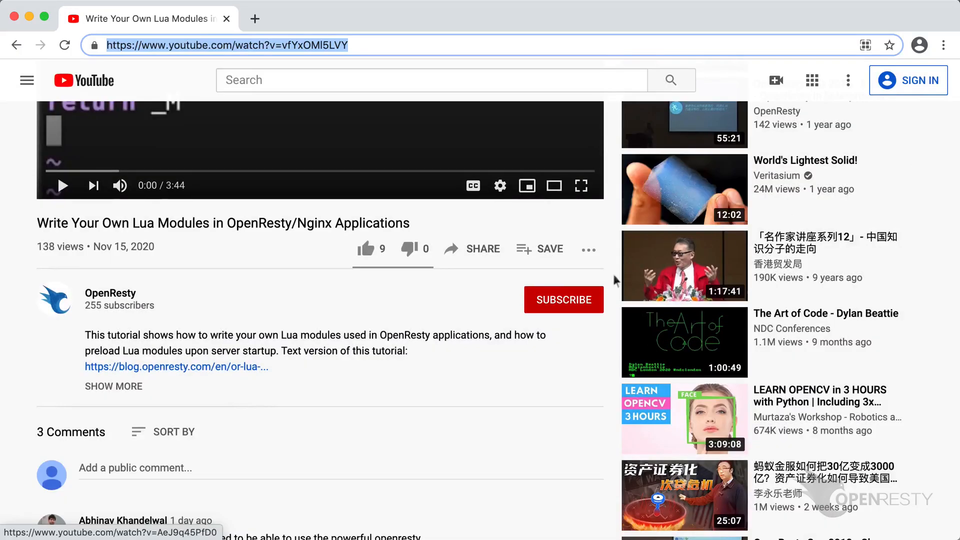
{"action": "left_click", "coordinate": [563, 299]}
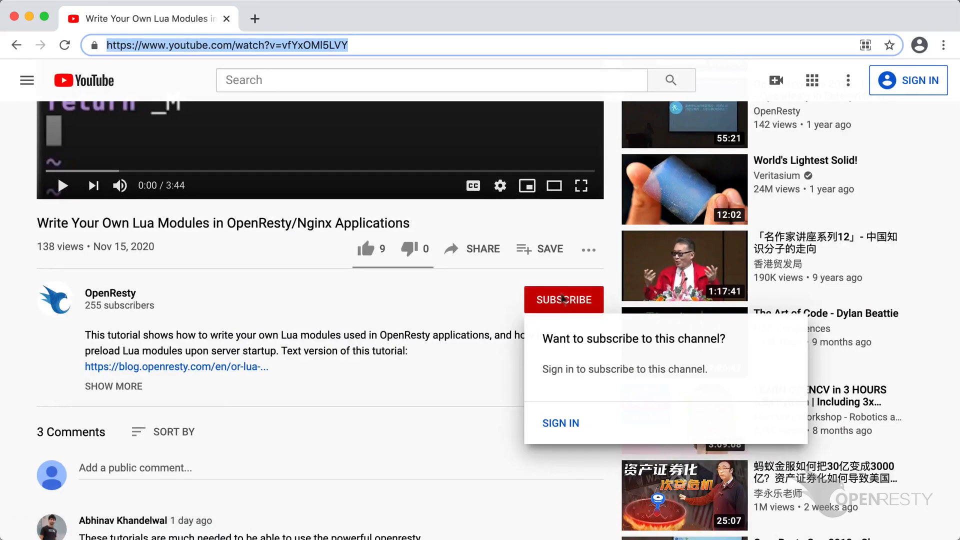